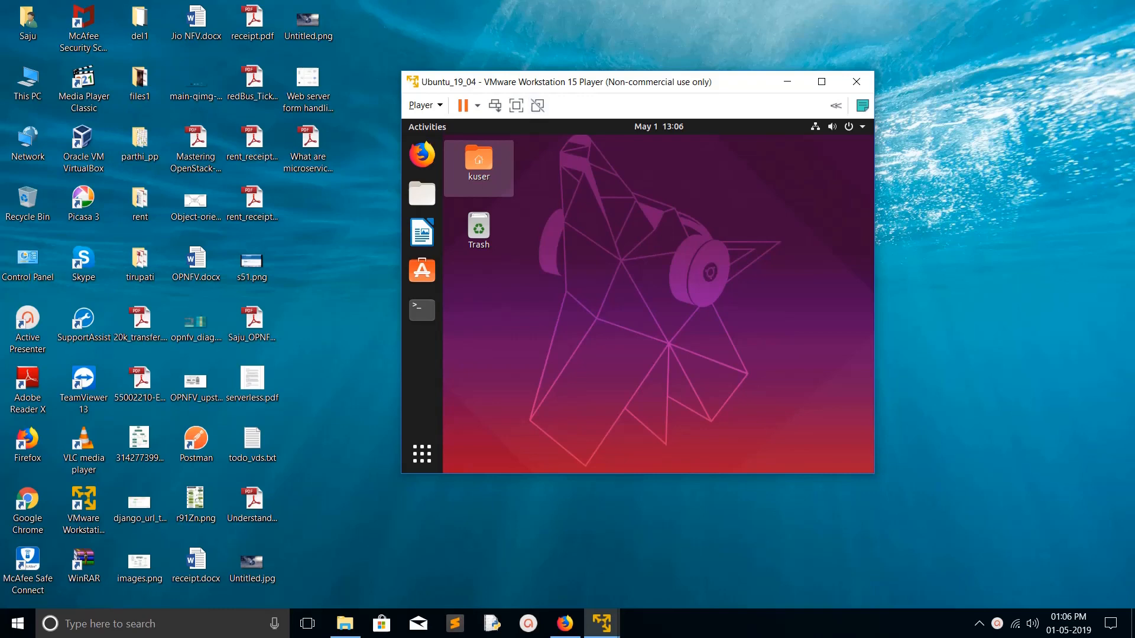
Open Virtual Machine Settings for the Ubuntu_19_04 VM from the Player menu
click(422, 105)
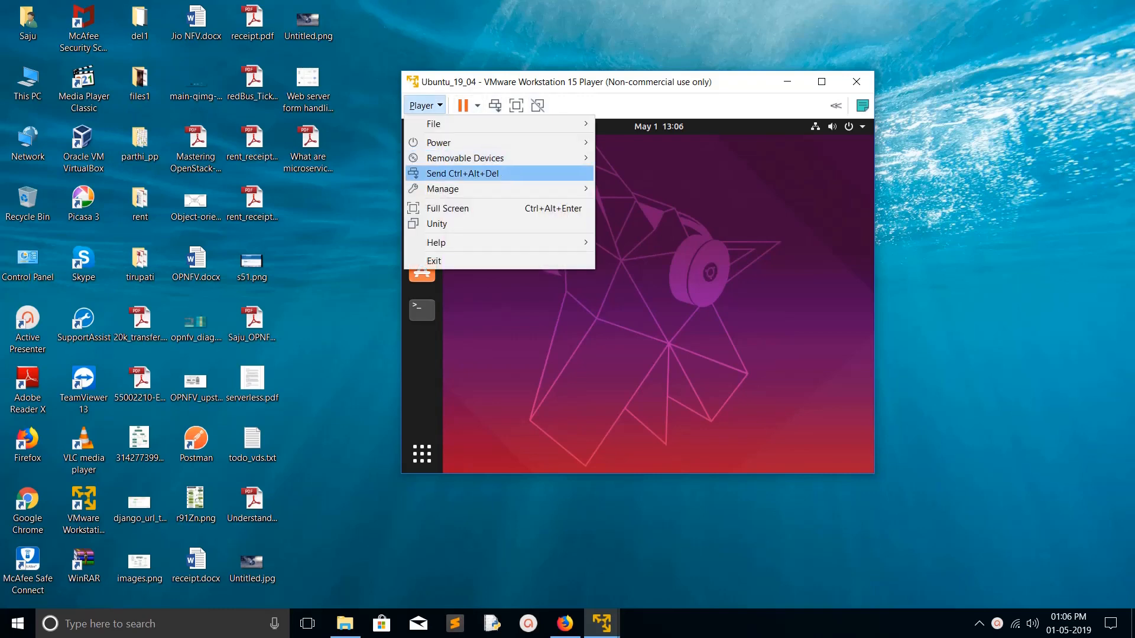
mouse_move(443, 189)
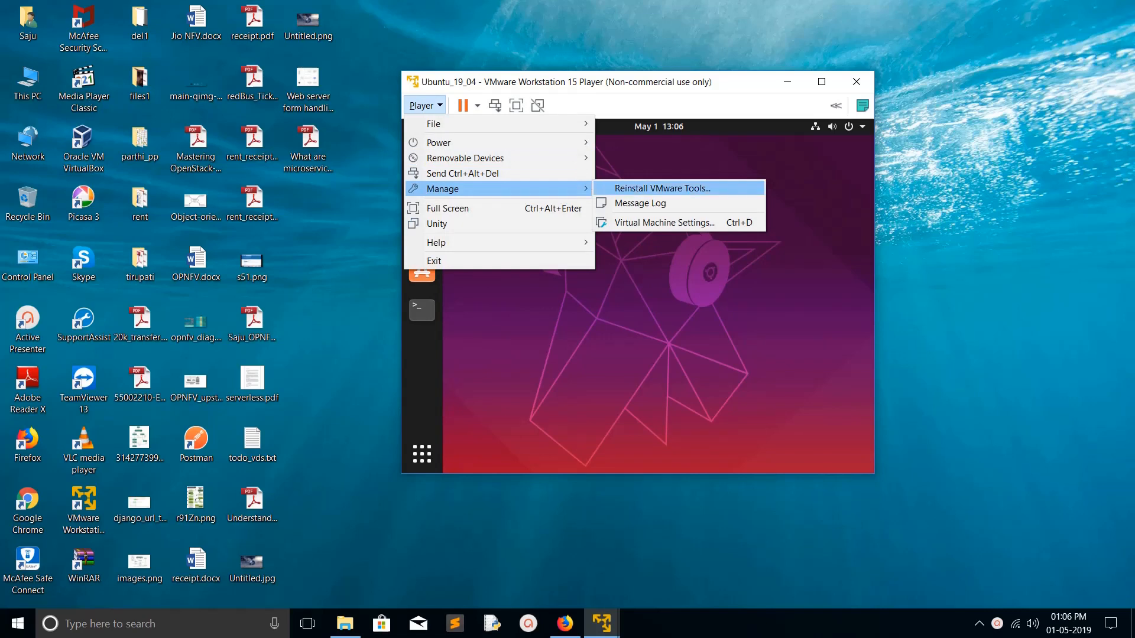
mouse_move(659, 222)
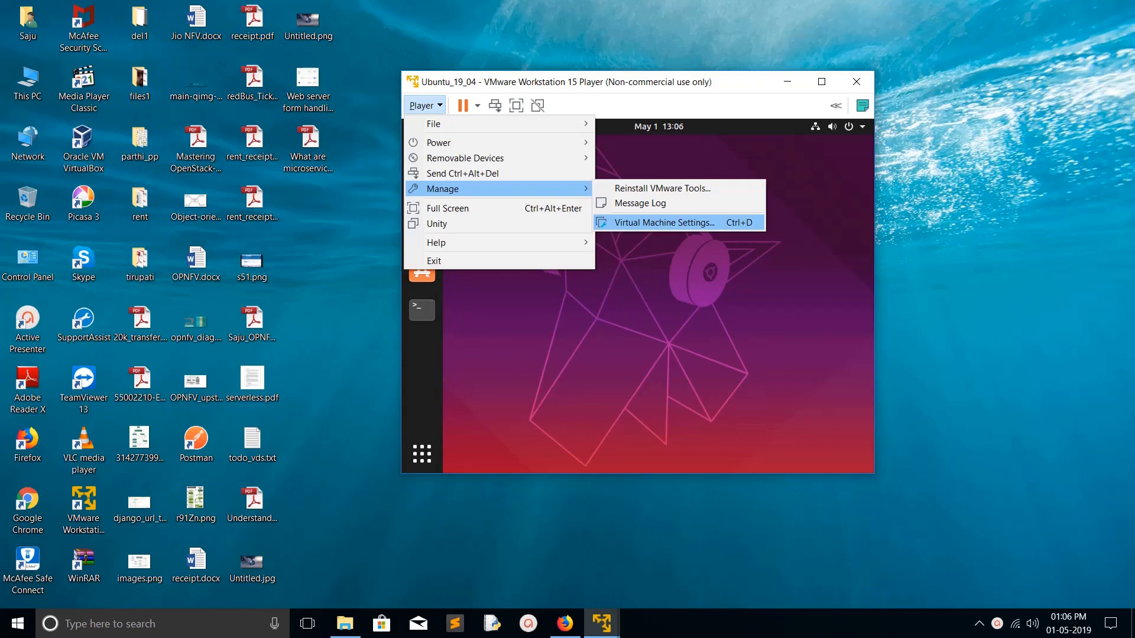
click(662, 222)
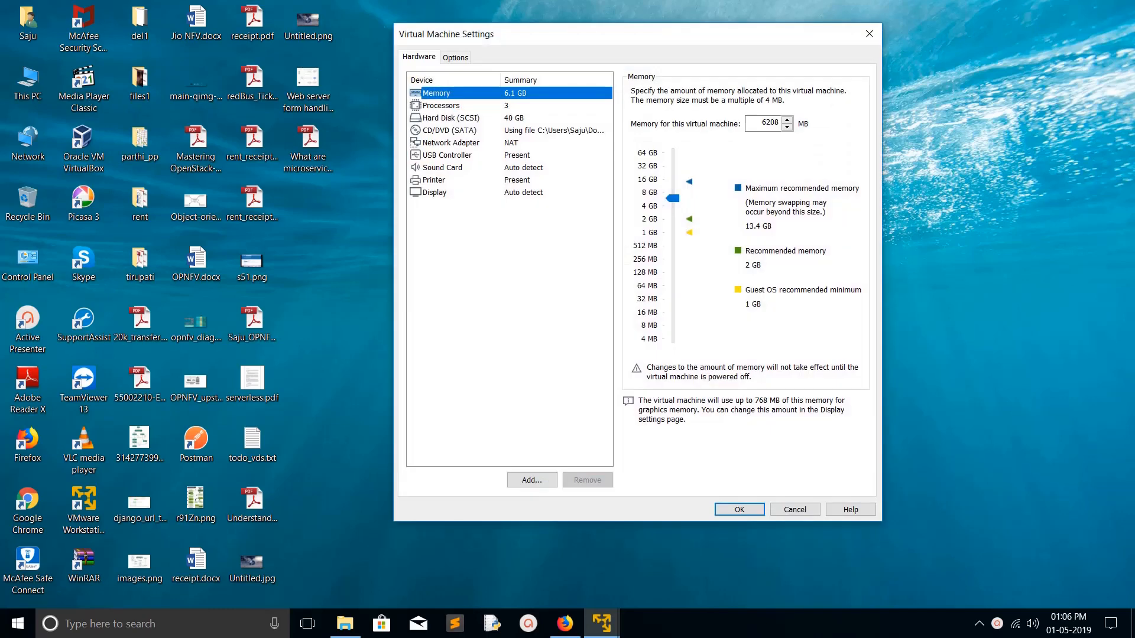
Set Shared Folders on the Options tab to Always enabled
click(454, 56)
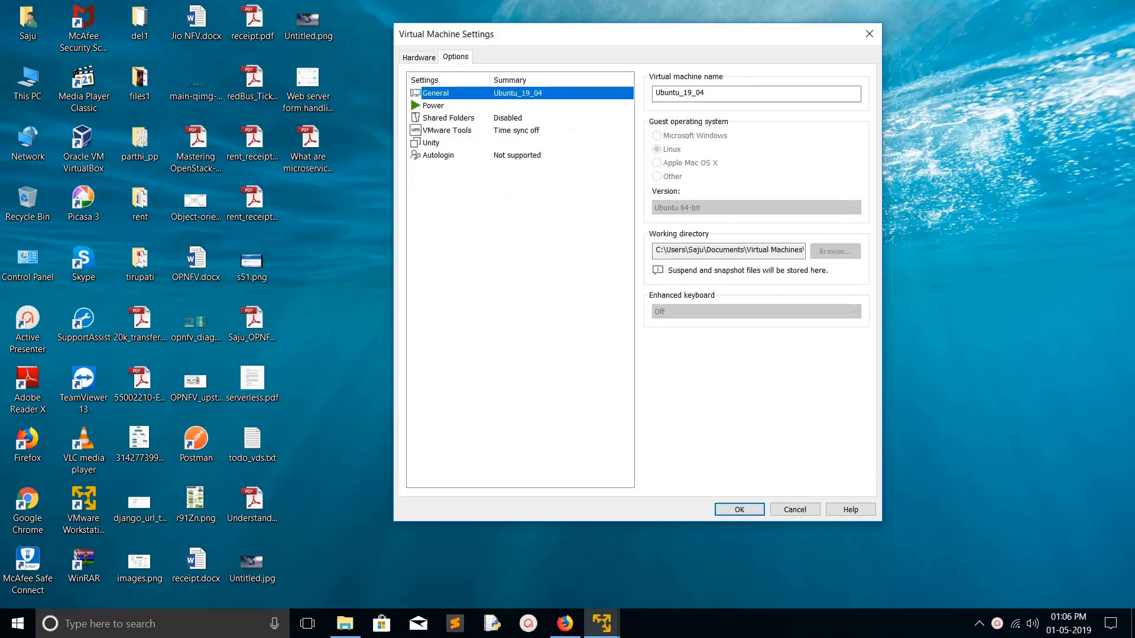
click(448, 117)
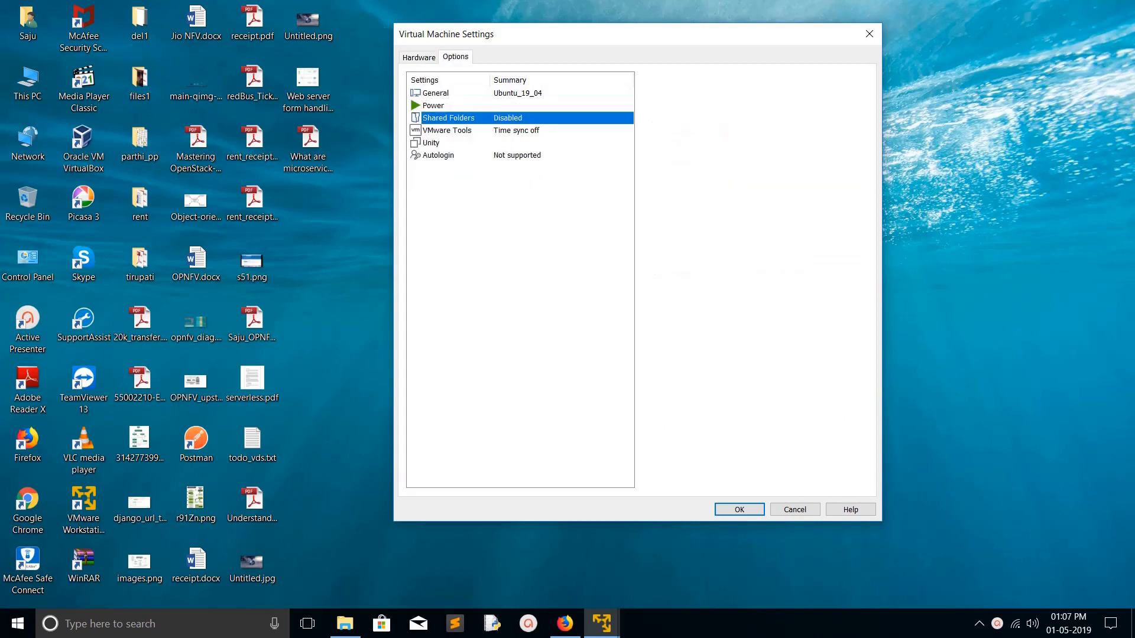
click(448, 117)
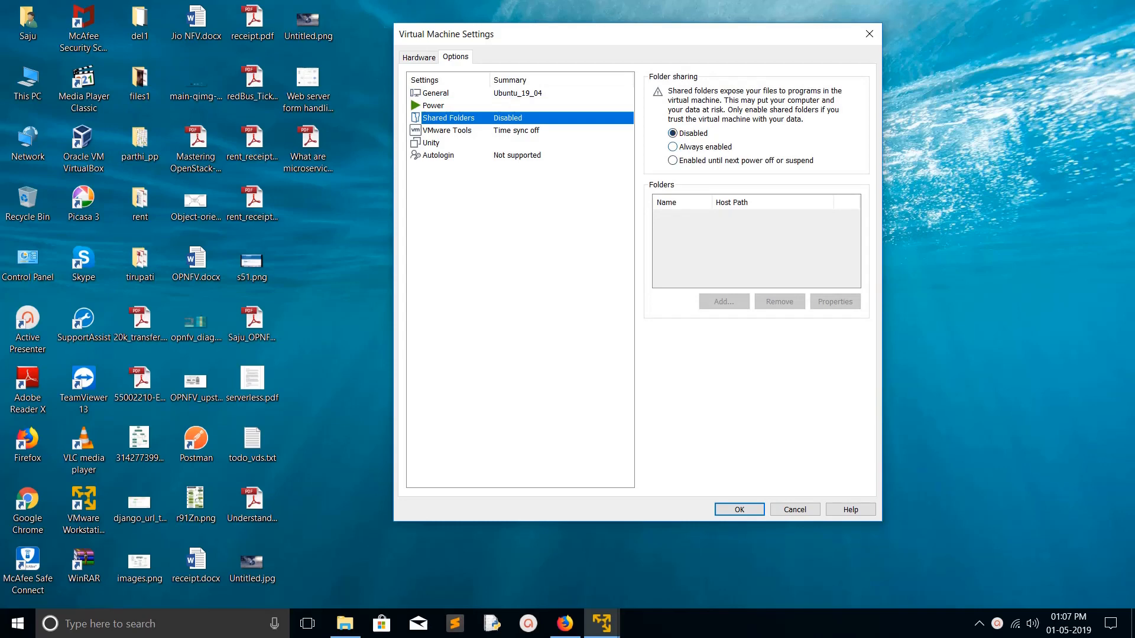
click(673, 147)
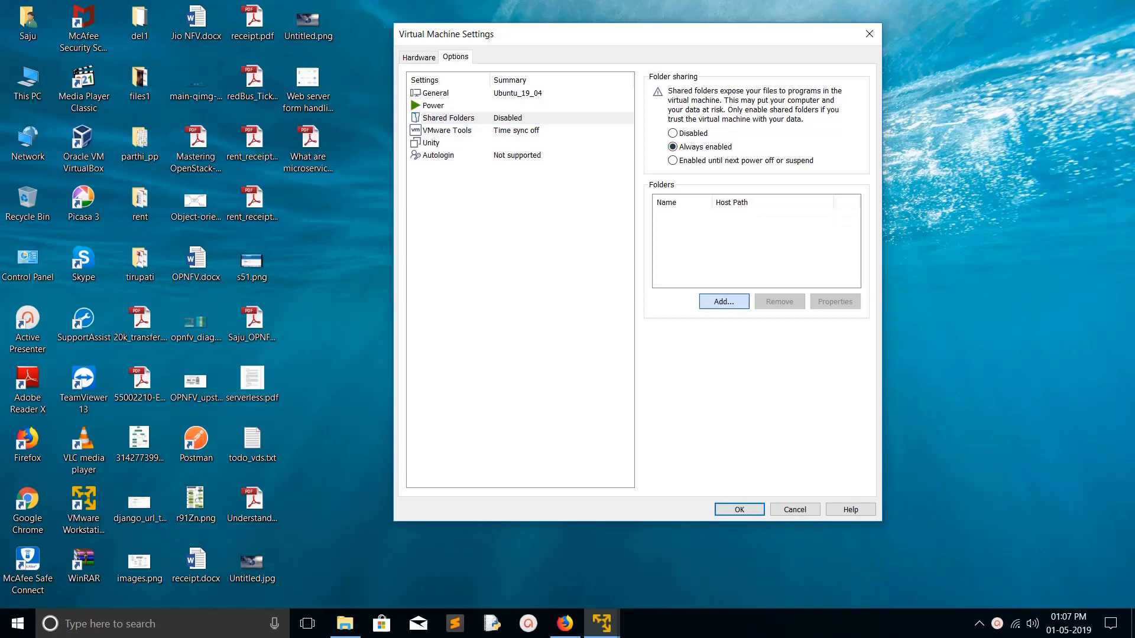
Add host folder E:\sharedir1 as an enabled share named sharedir1
click(723, 301)
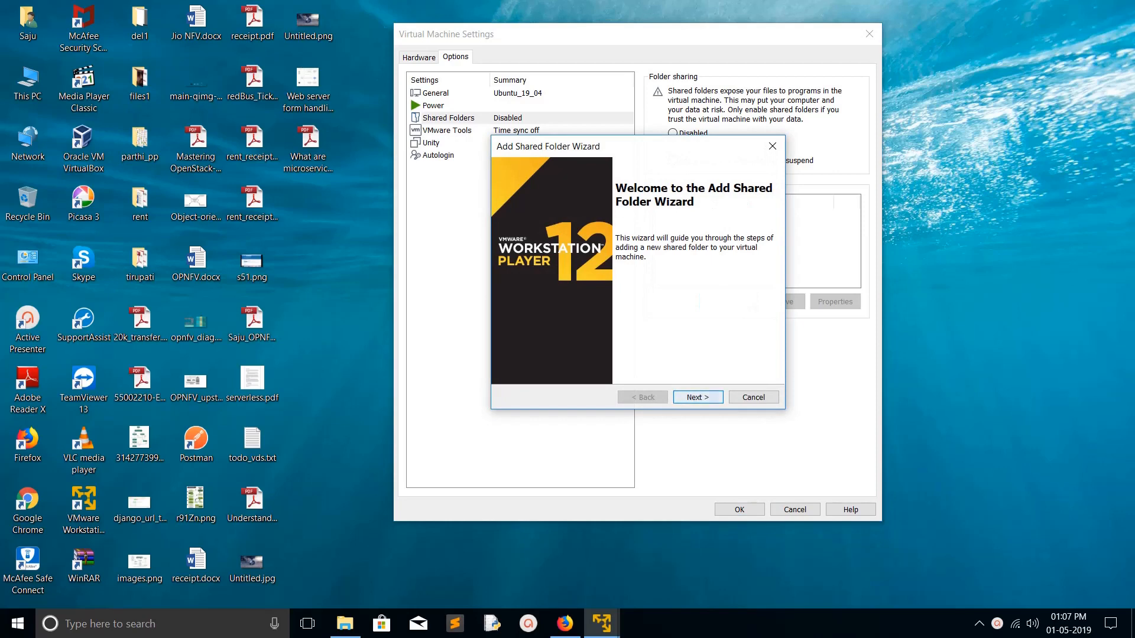
click(696, 396)
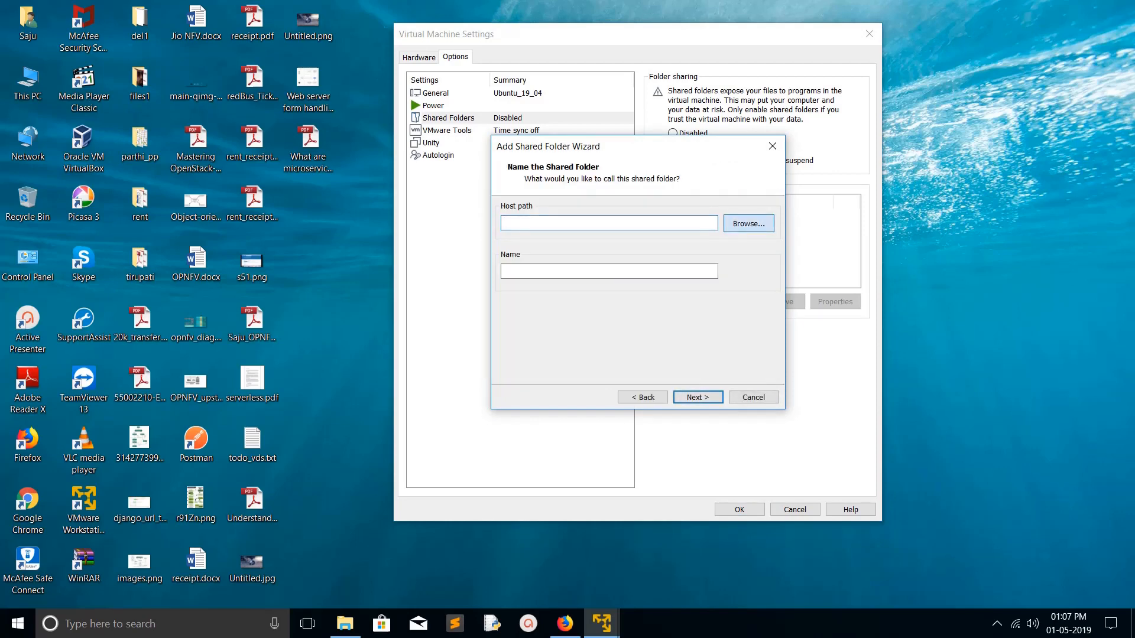
click(748, 223)
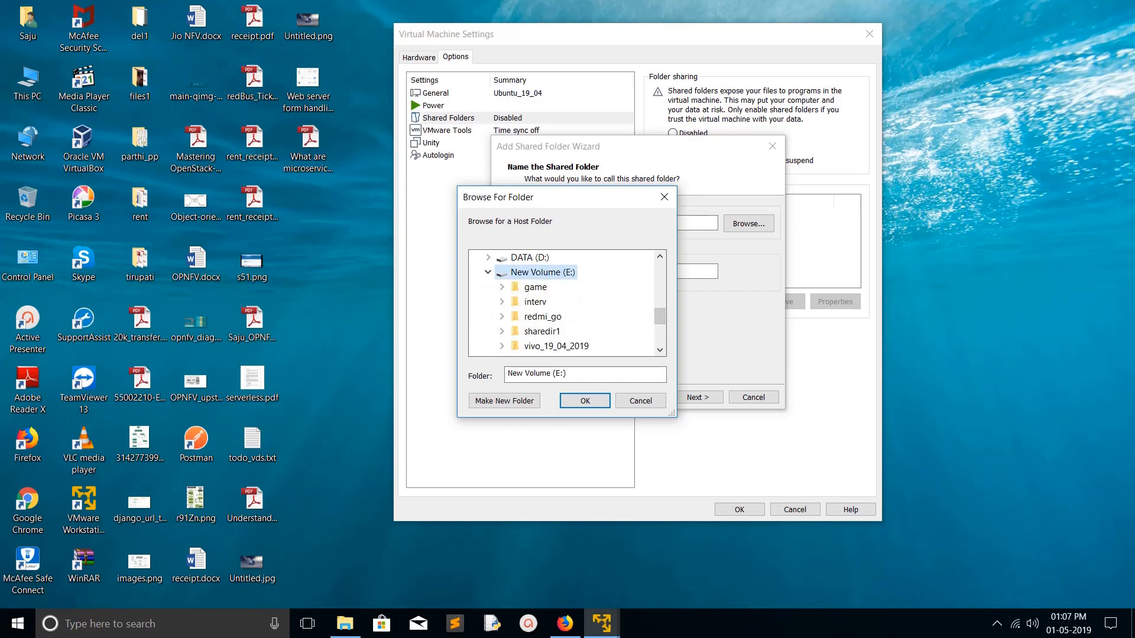
click(542, 331)
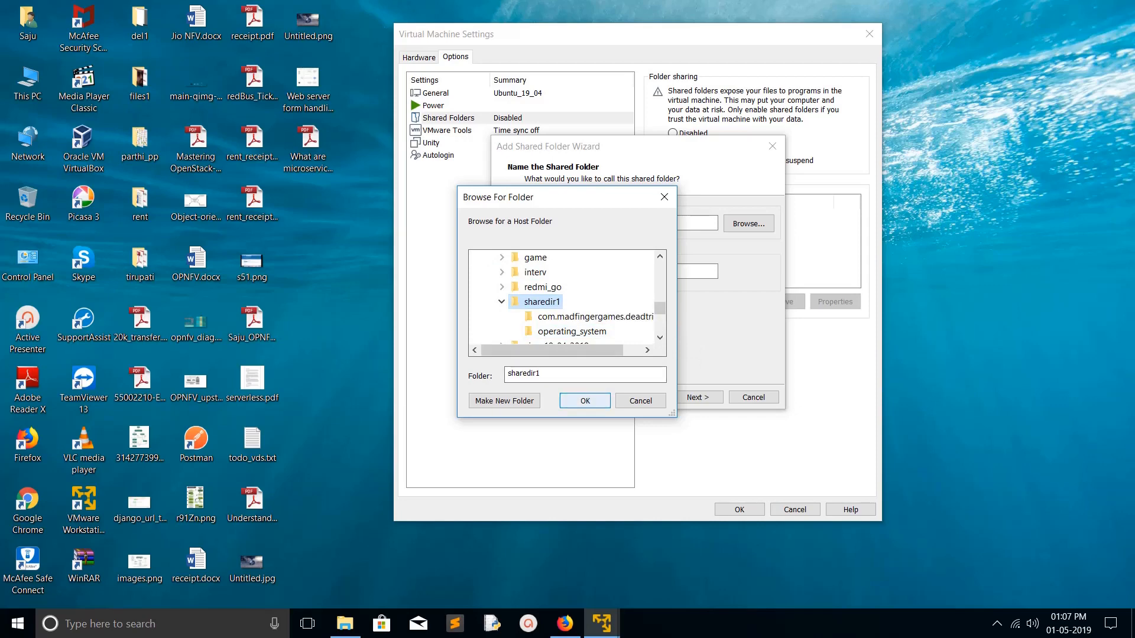
click(584, 400)
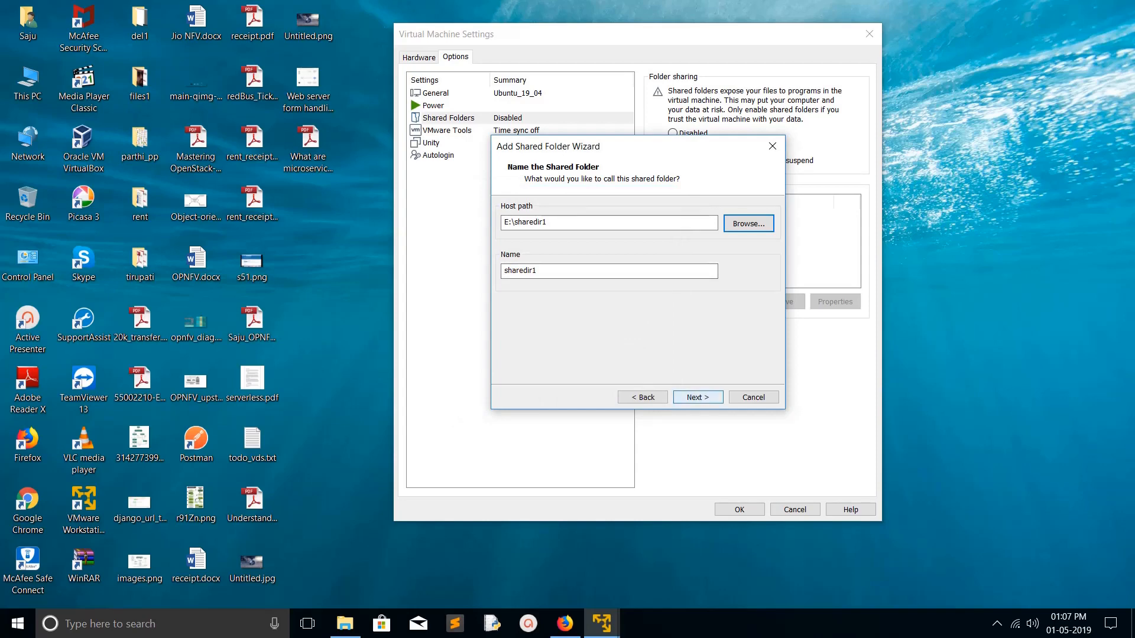
click(696, 396)
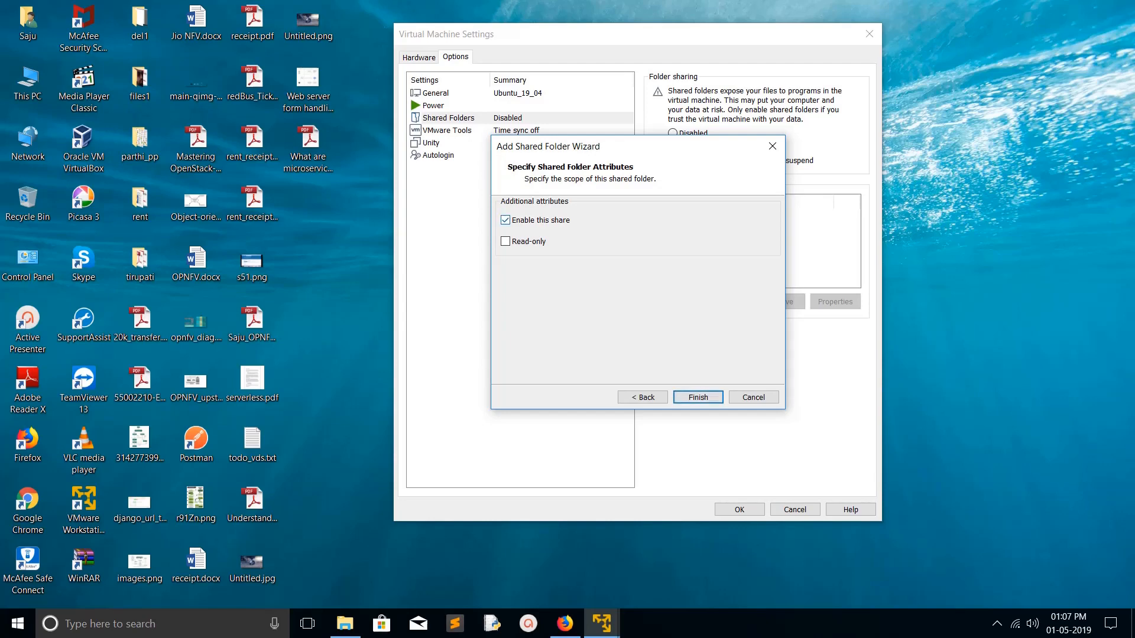
click(696, 397)
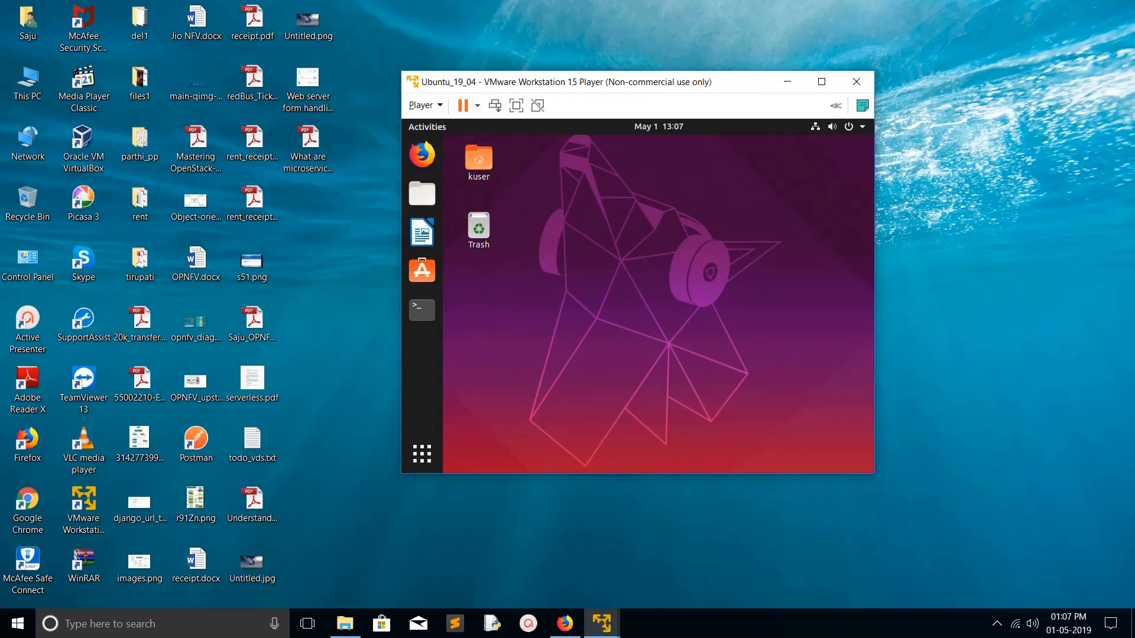
click(422, 105)
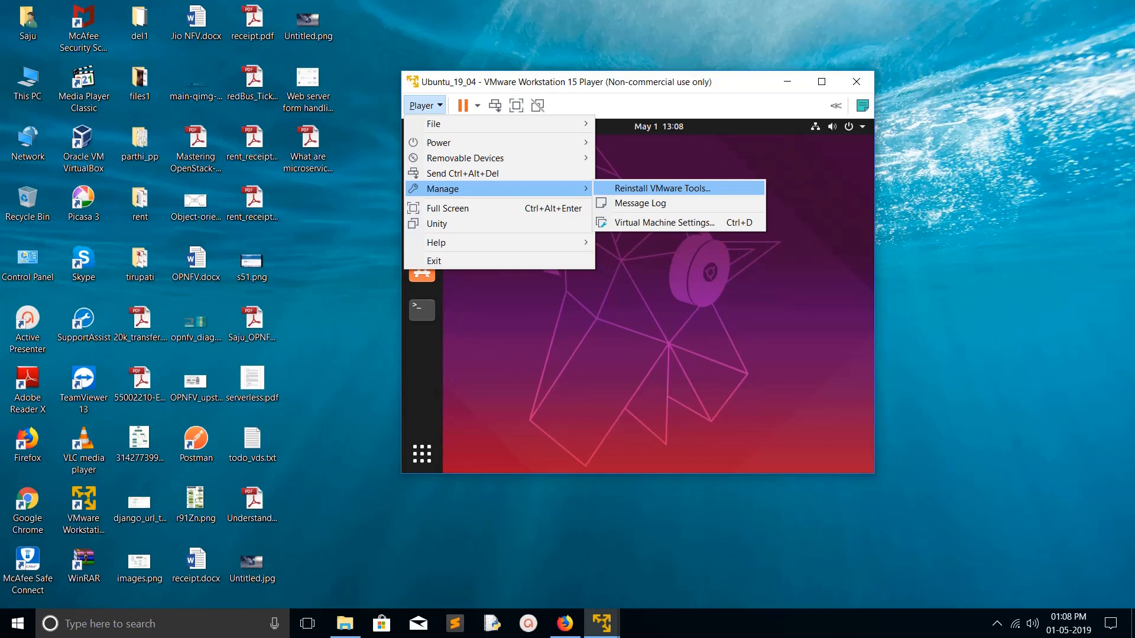
mouse_move(655, 203)
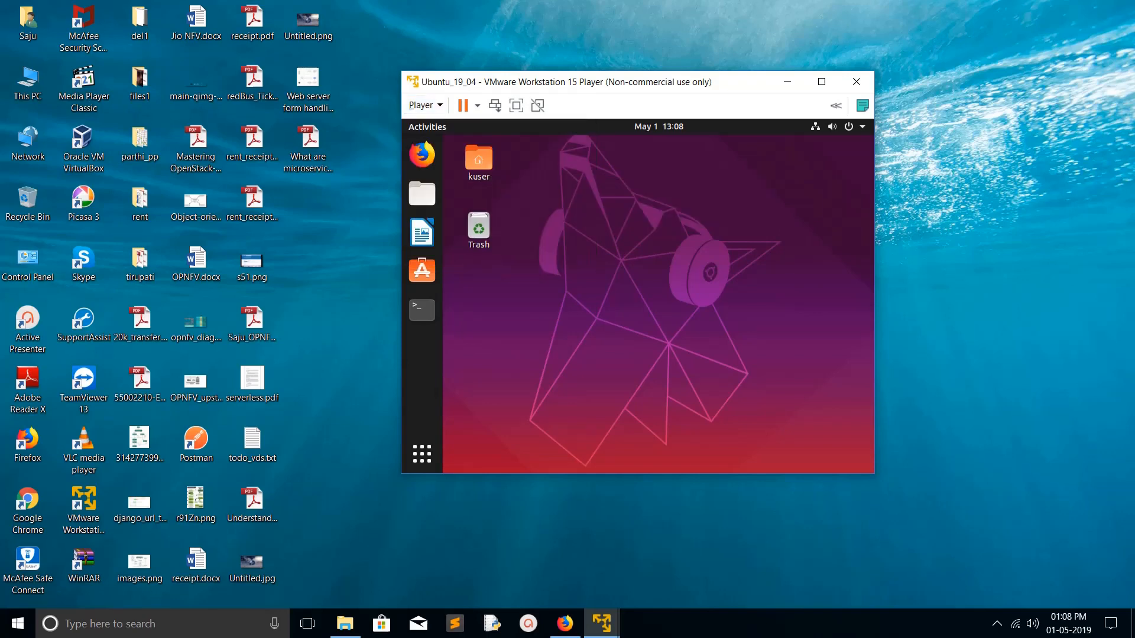
mouse_move(422, 193)
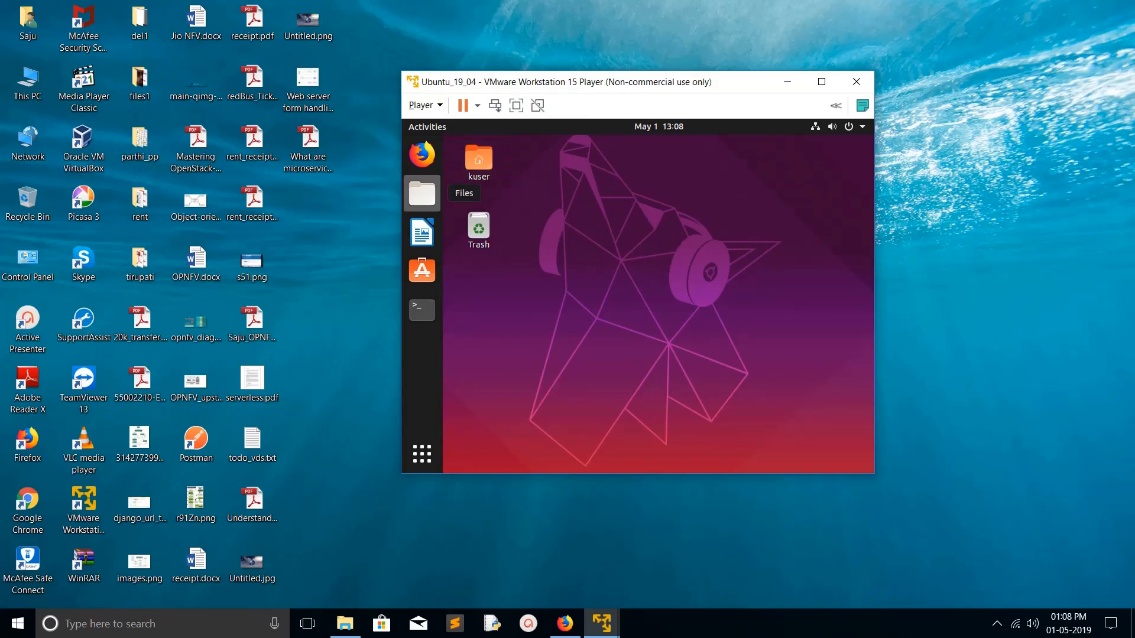
Open a new Files window and go to Computer, the root filesystem
right_click(422, 193)
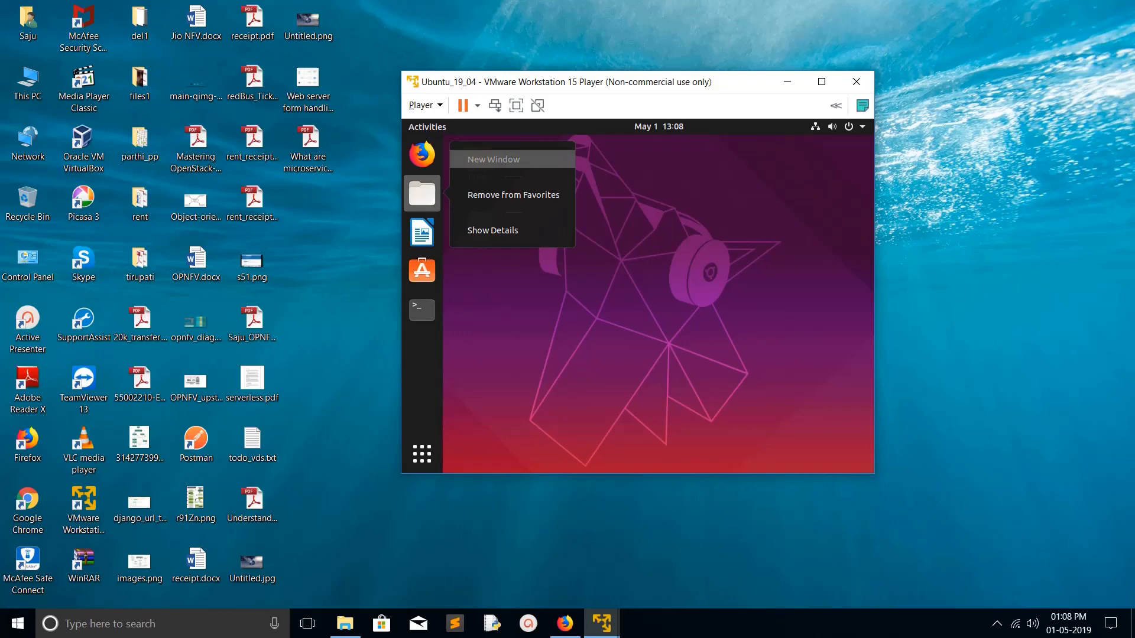
click(493, 158)
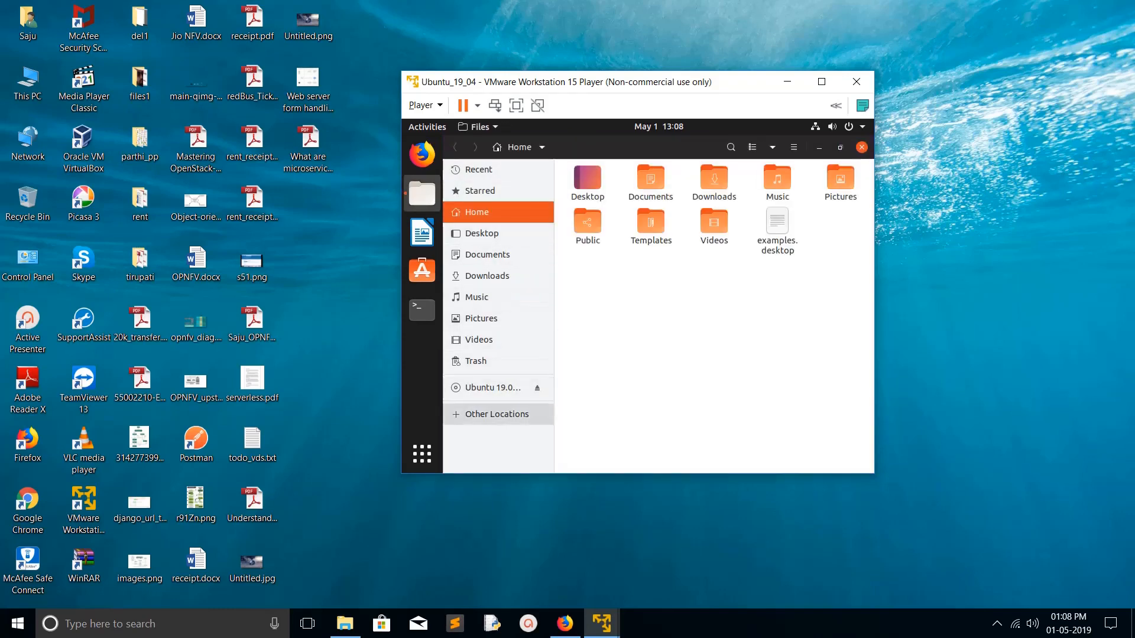
click(491, 387)
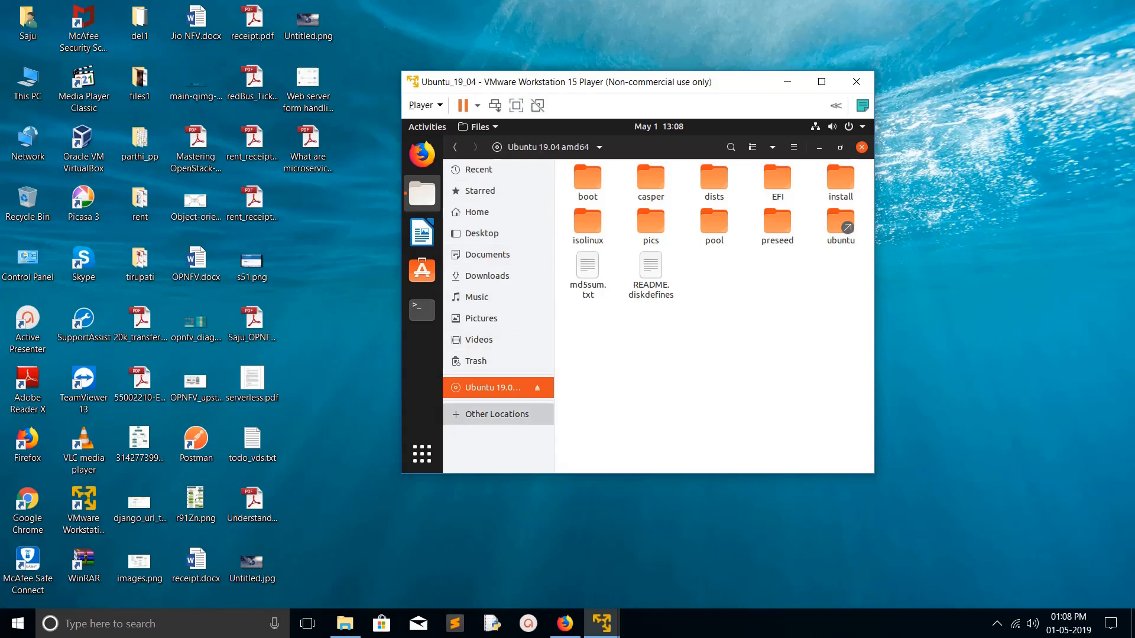
click(497, 413)
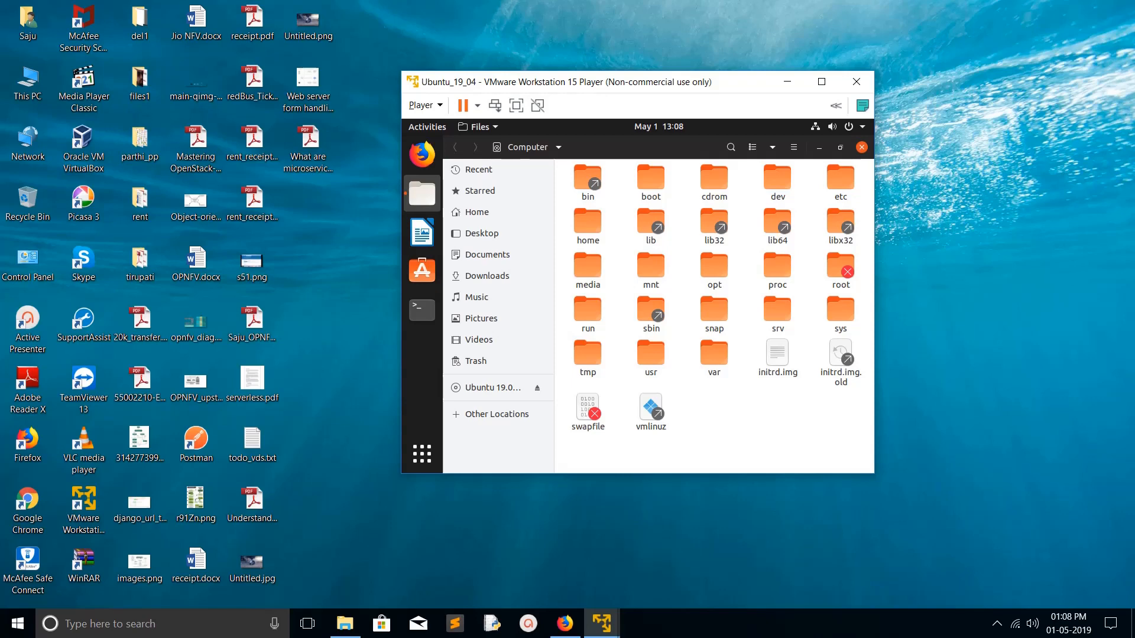
Open mnt, then the hgfs mount in Files, and bring up the host's File Explorer
click(649, 267)
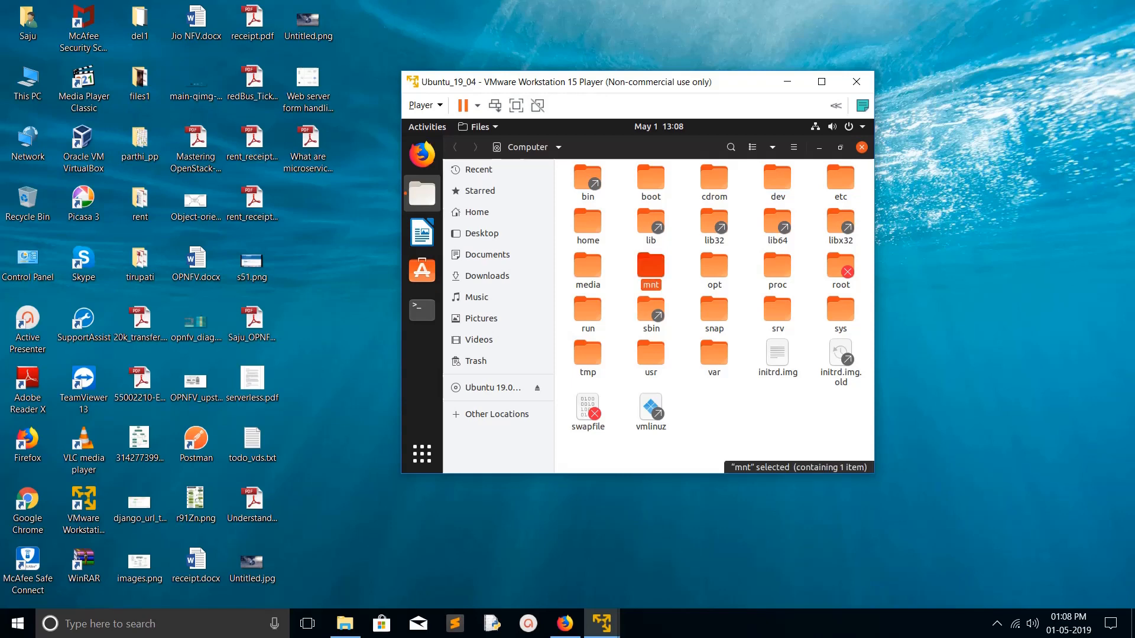
double_click(650, 265)
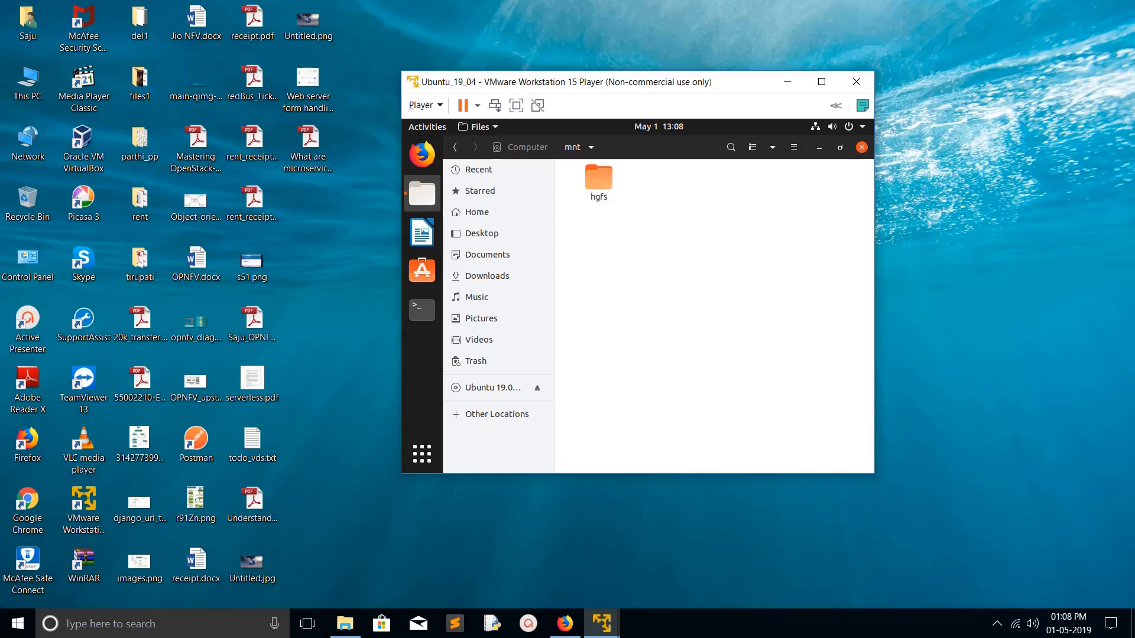
double_click(598, 177)
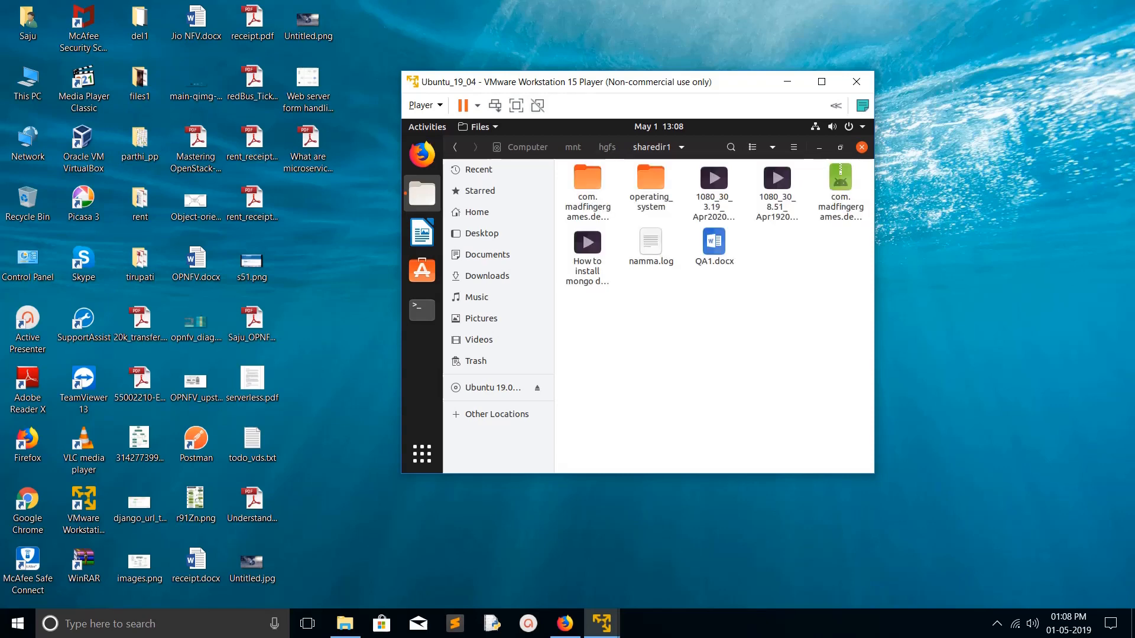
click(345, 623)
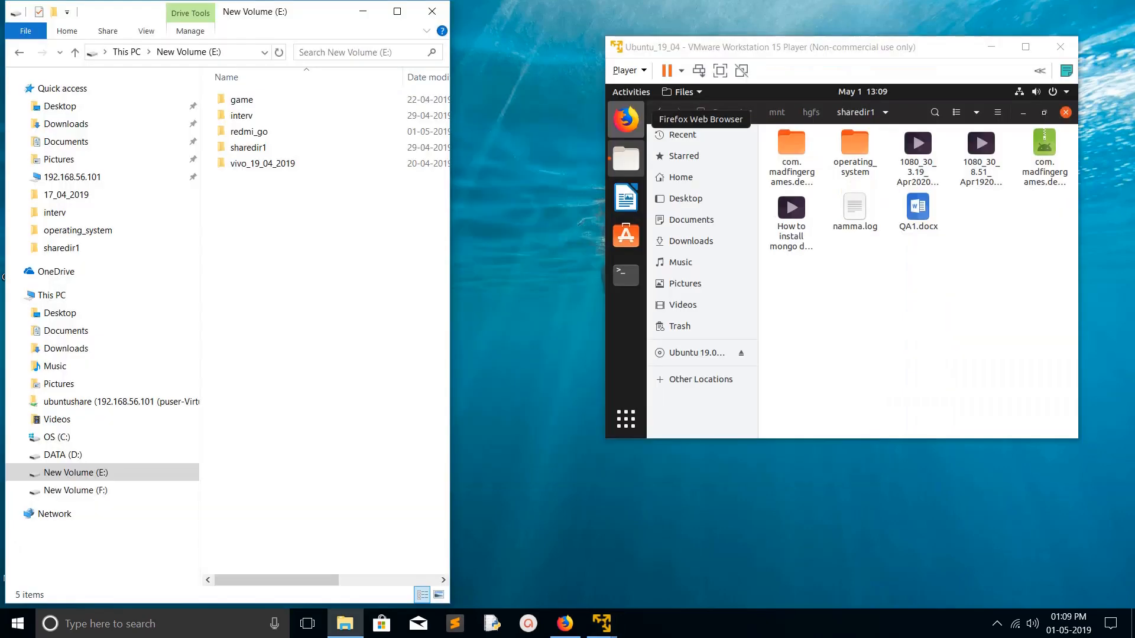
Open sharedir1 on drive E: and select namma.log
double_click(248, 147)
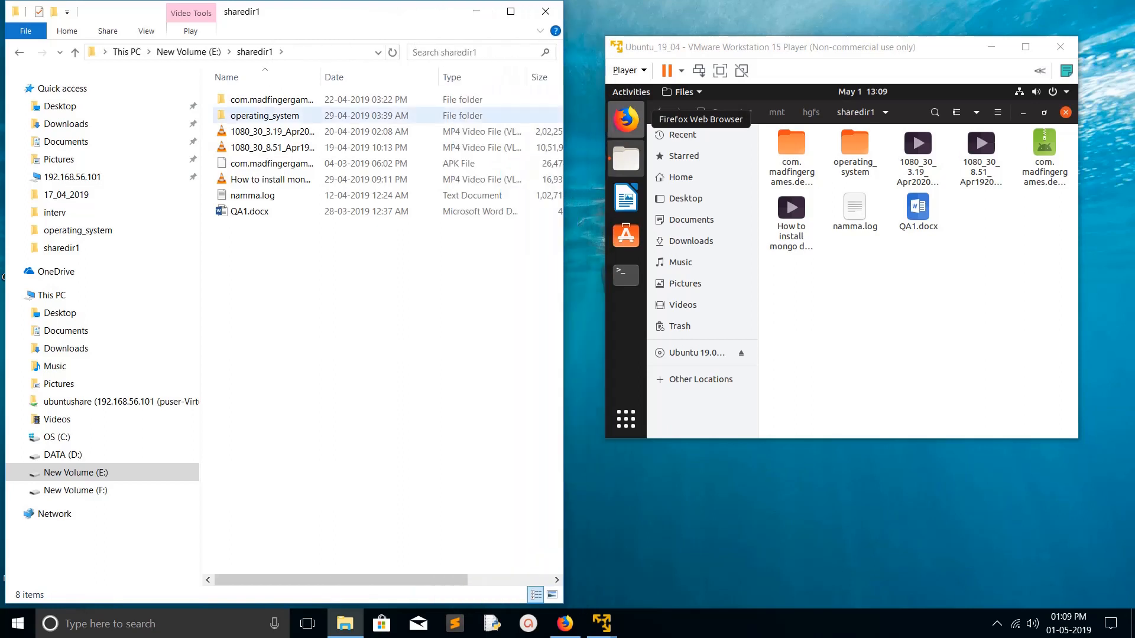
click(260, 194)
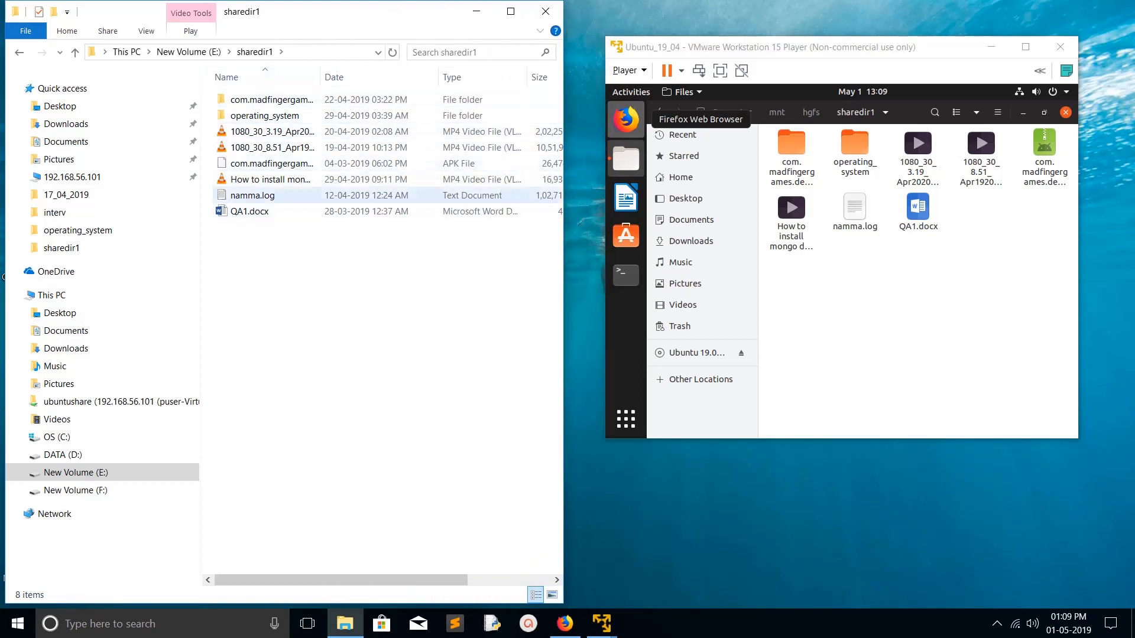